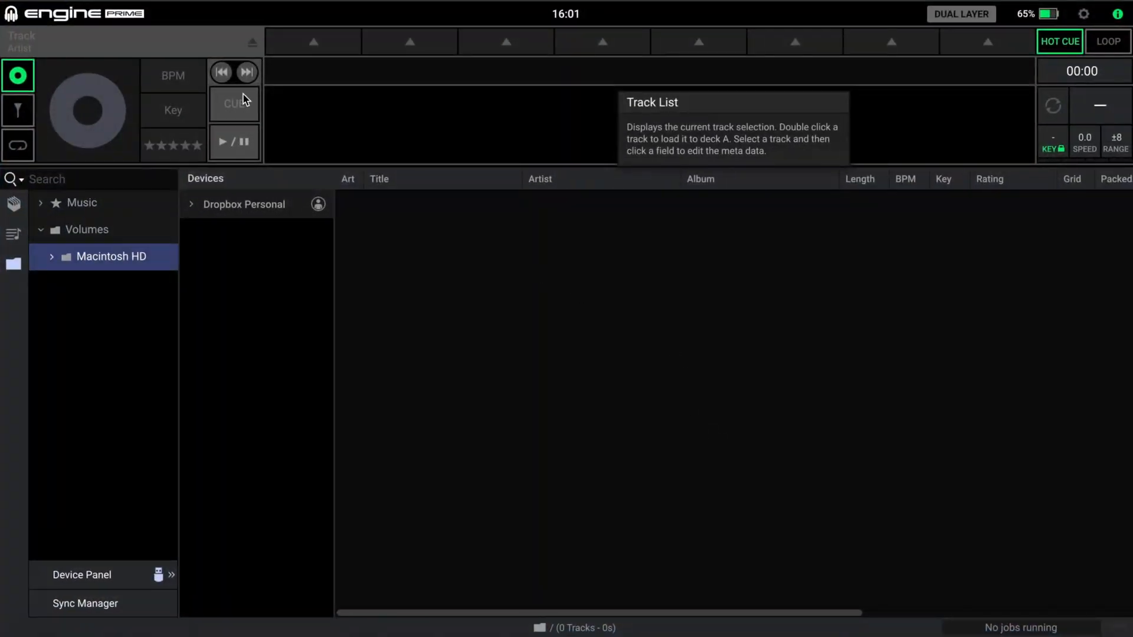
Step: Open Engine Prime's Library preferences, showing auto analysis off and Camelot key notation
click(72, 13)
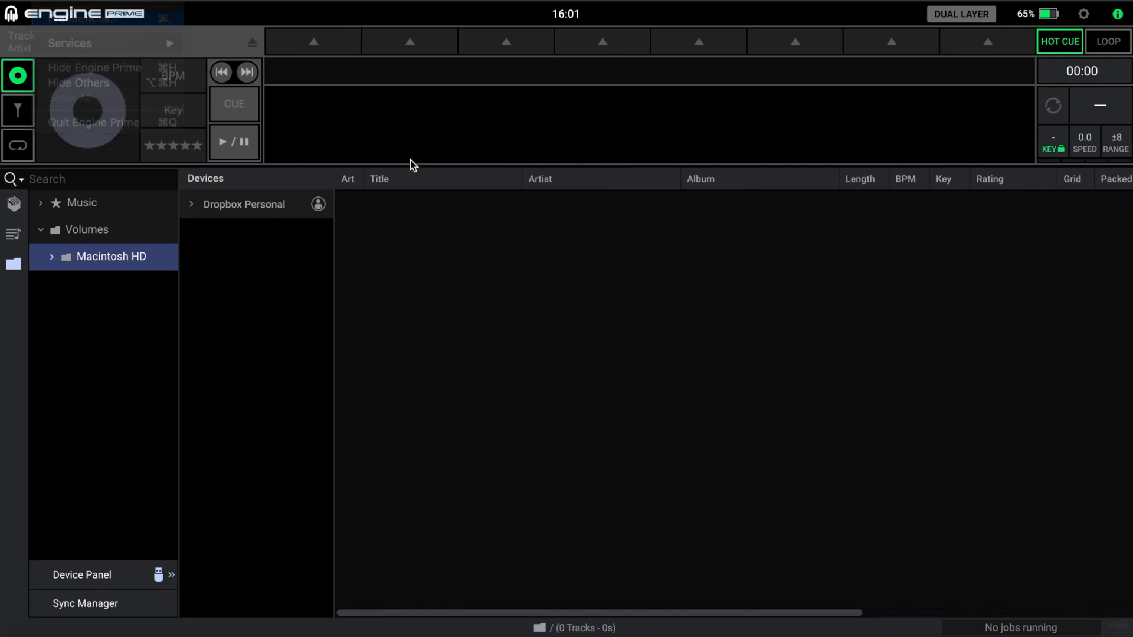
click(1084, 13)
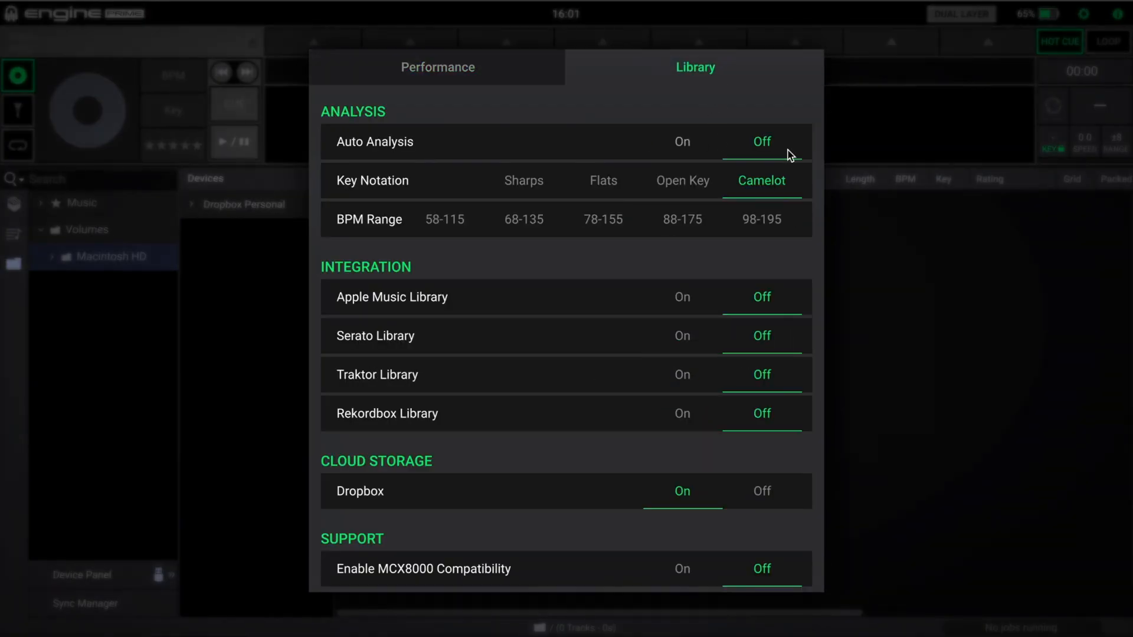
mouse_move(881, 294)
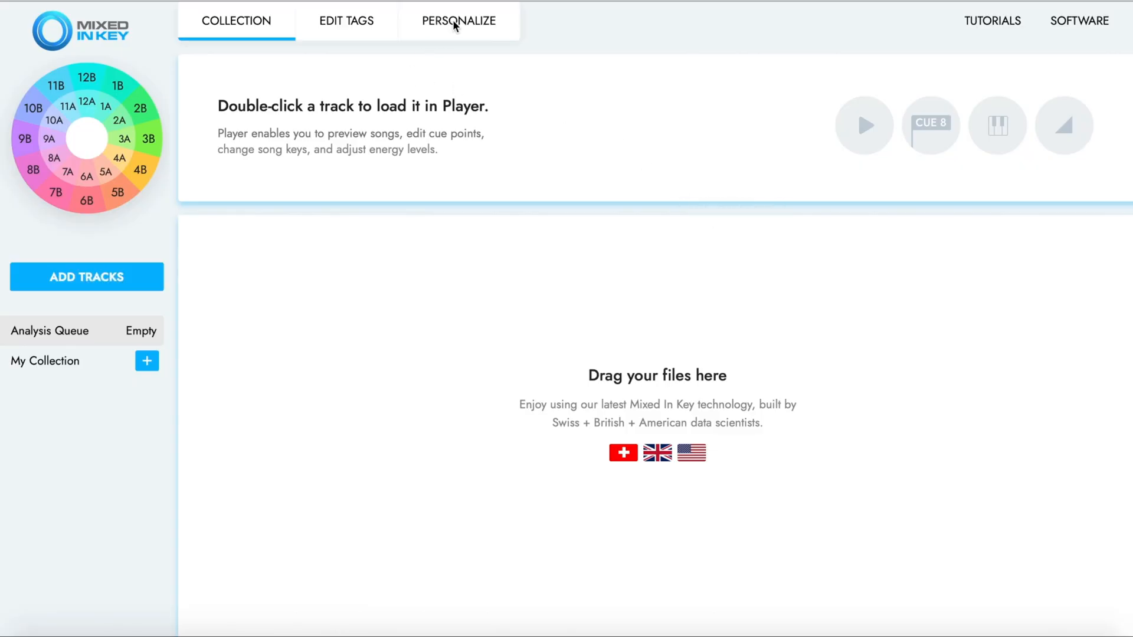
Step: In Personalize > Update Tags, choose writing only the energy level with the word 'Energy'
click(458, 20)
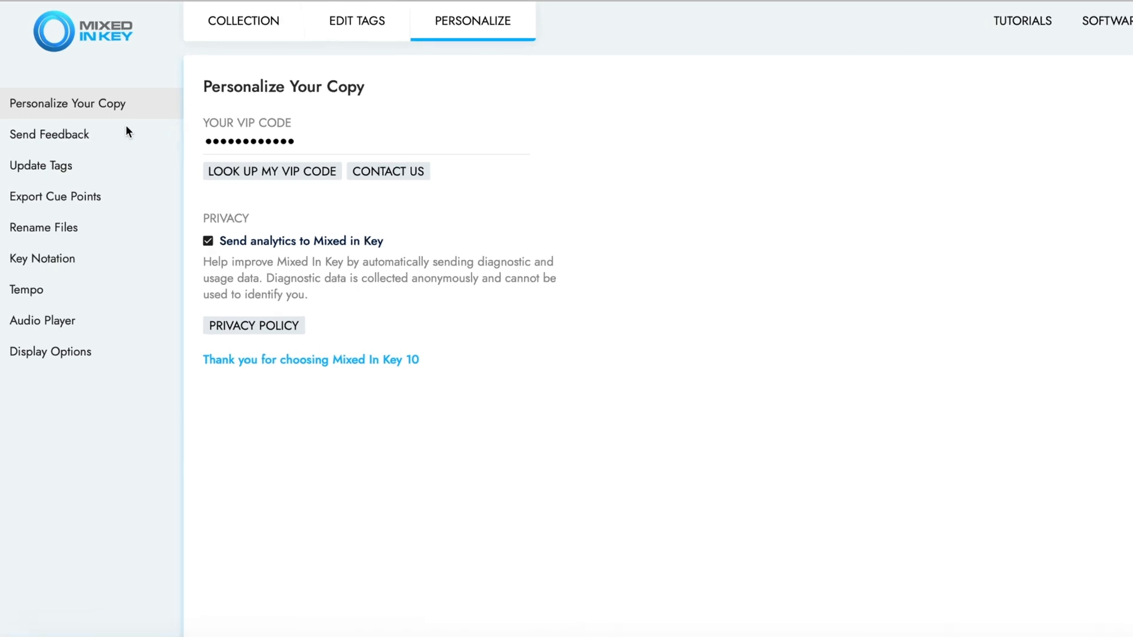
click(41, 165)
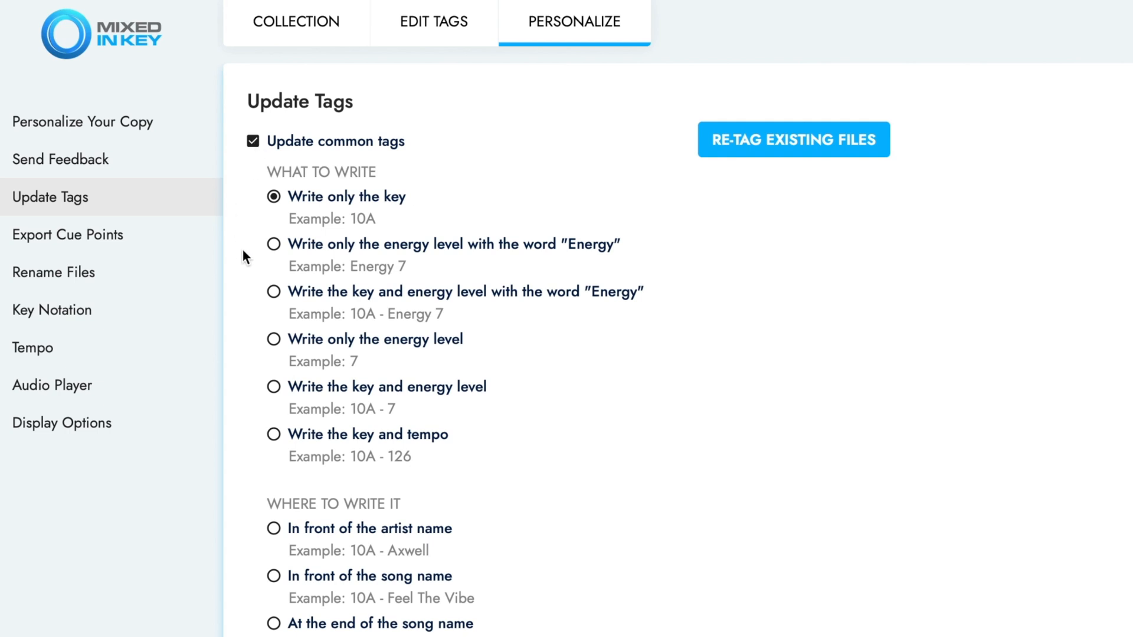
click(274, 244)
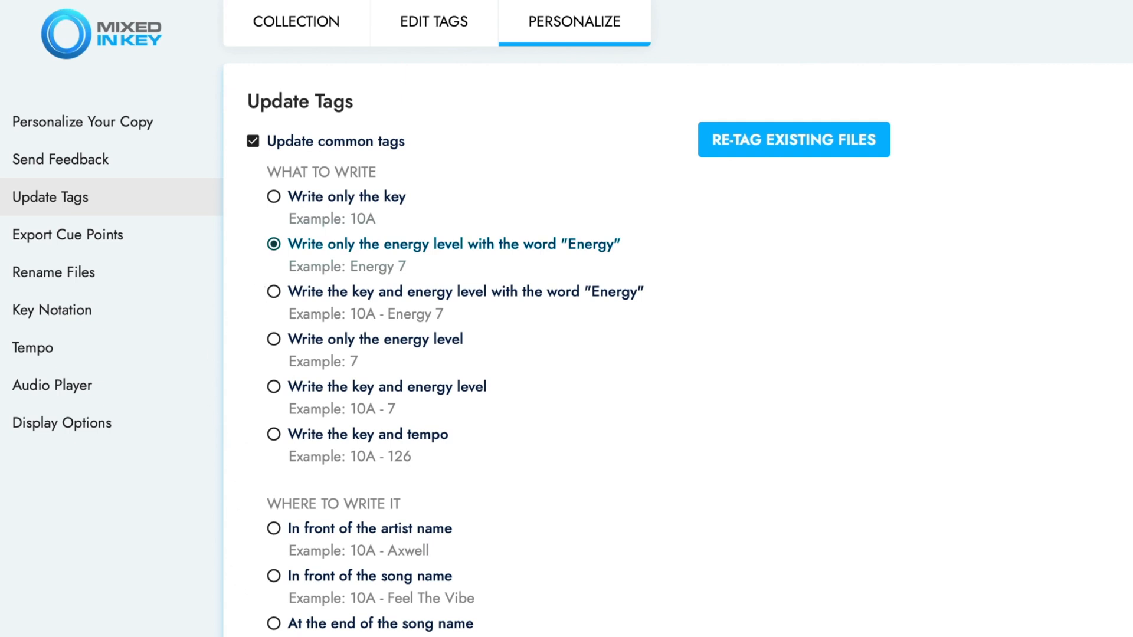
mouse_move(300, 313)
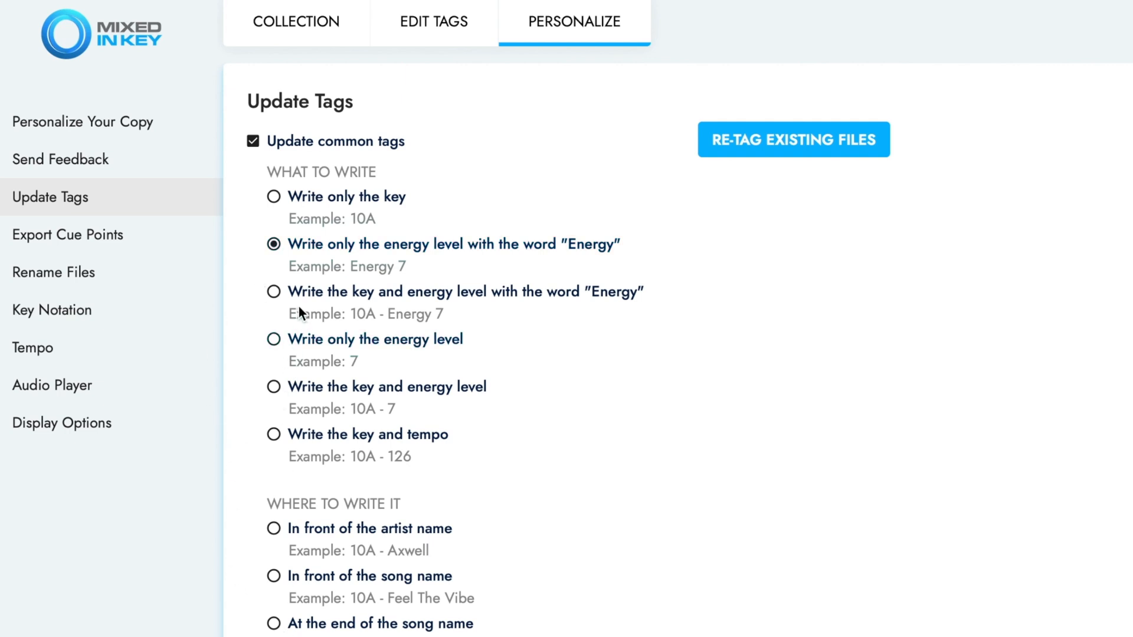
Step: Make energy tags overwrite comments, toggle the Initial Key tag, and return to the Collection
scroll(down, 3)
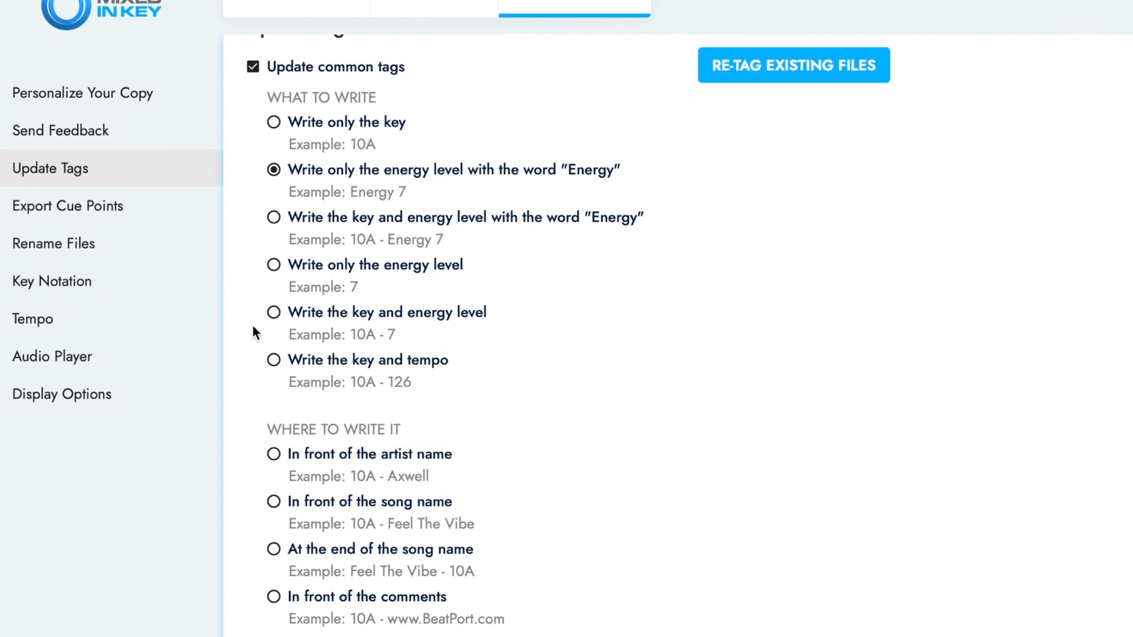
scroll(down, 3)
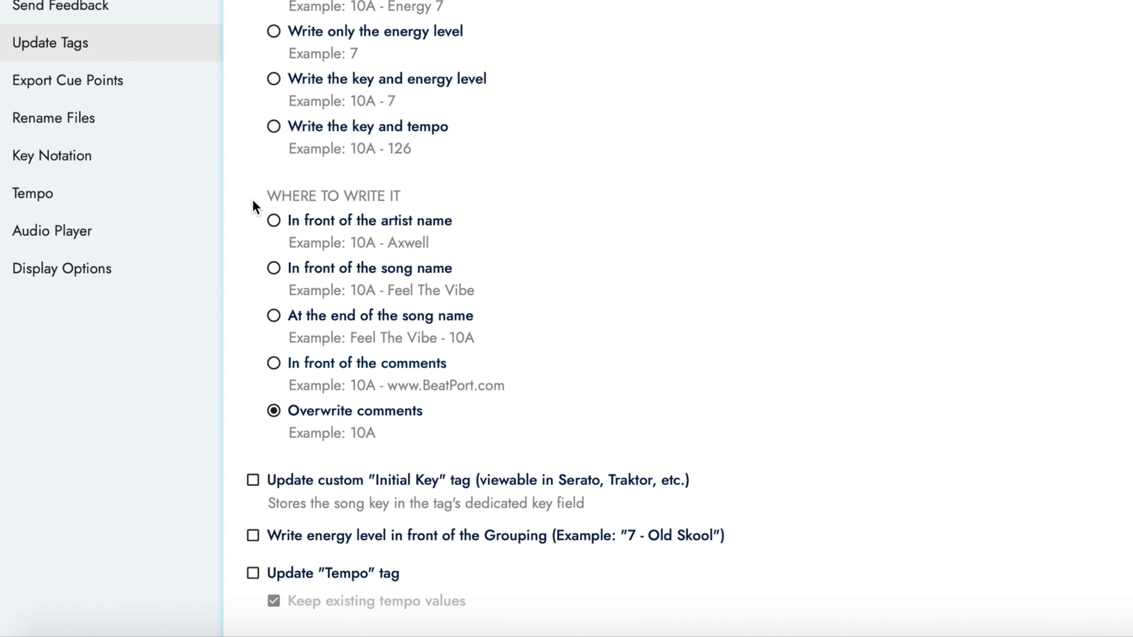
mouse_move(235, 246)
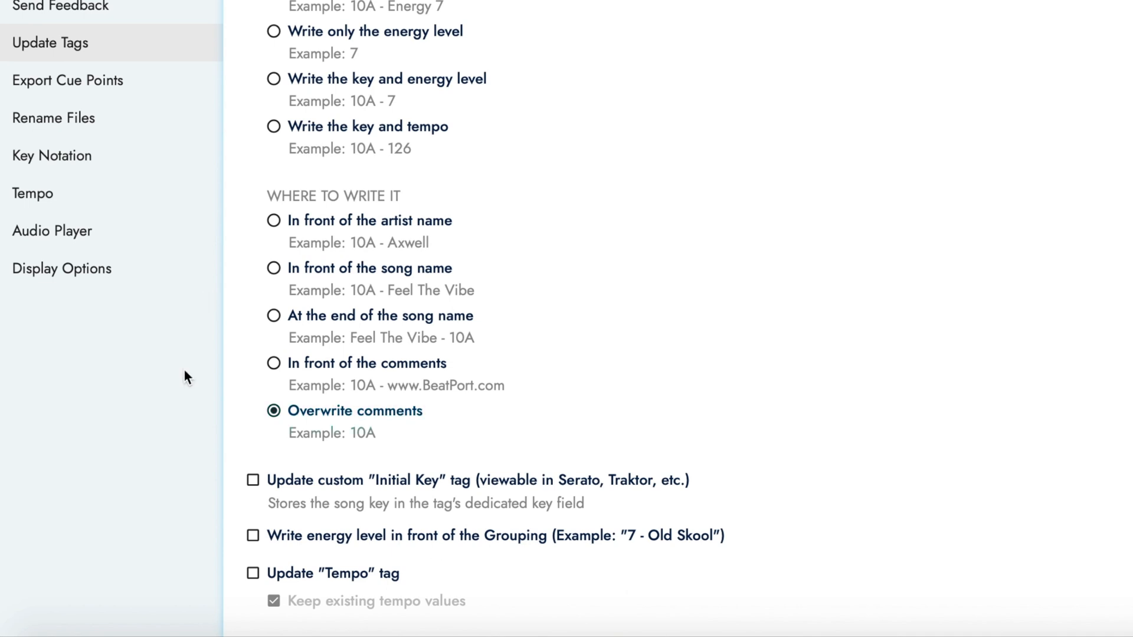
mouse_move(180, 420)
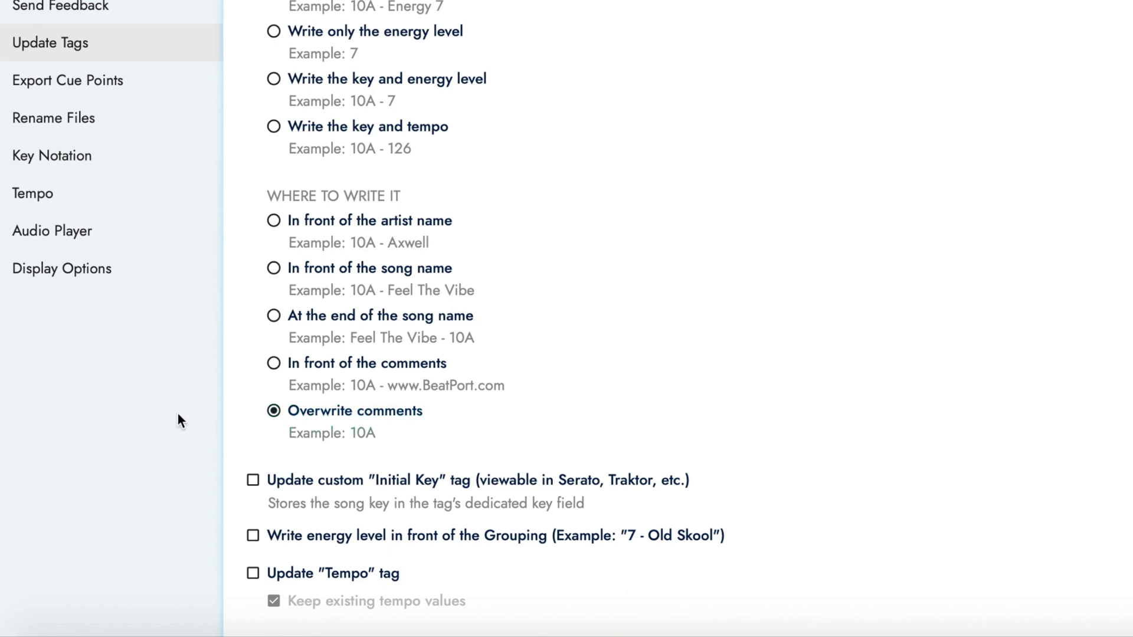
mouse_move(187, 472)
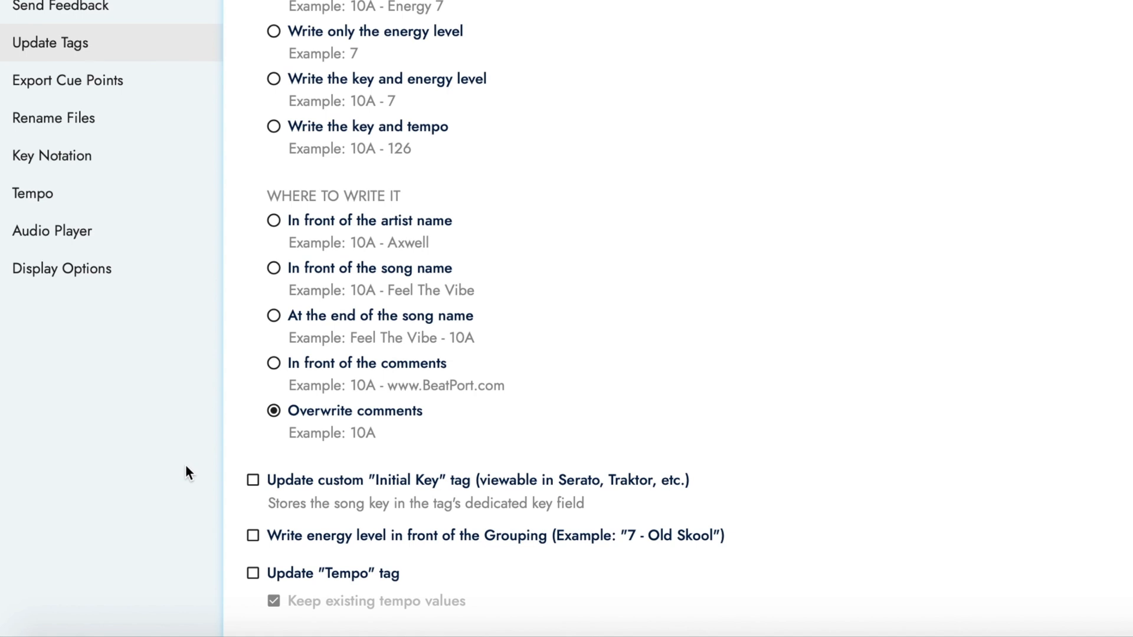
click(253, 480)
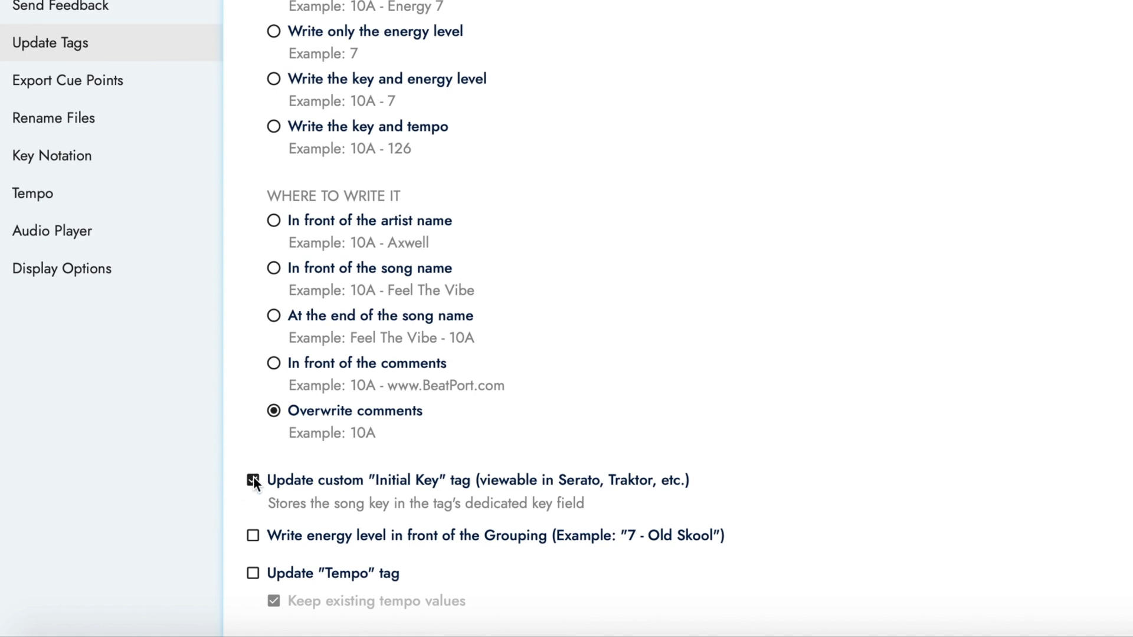
click(252, 574)
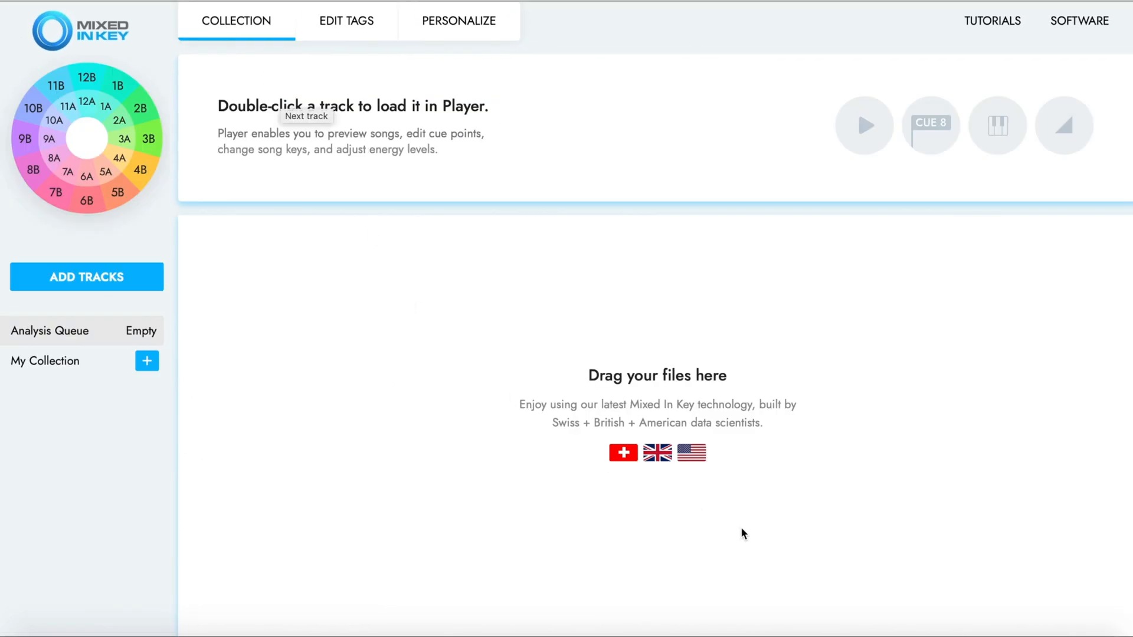
Step: Drag the Untagged Songs MP3s into Mixed In Key's collection for analysis
click(85, 277)
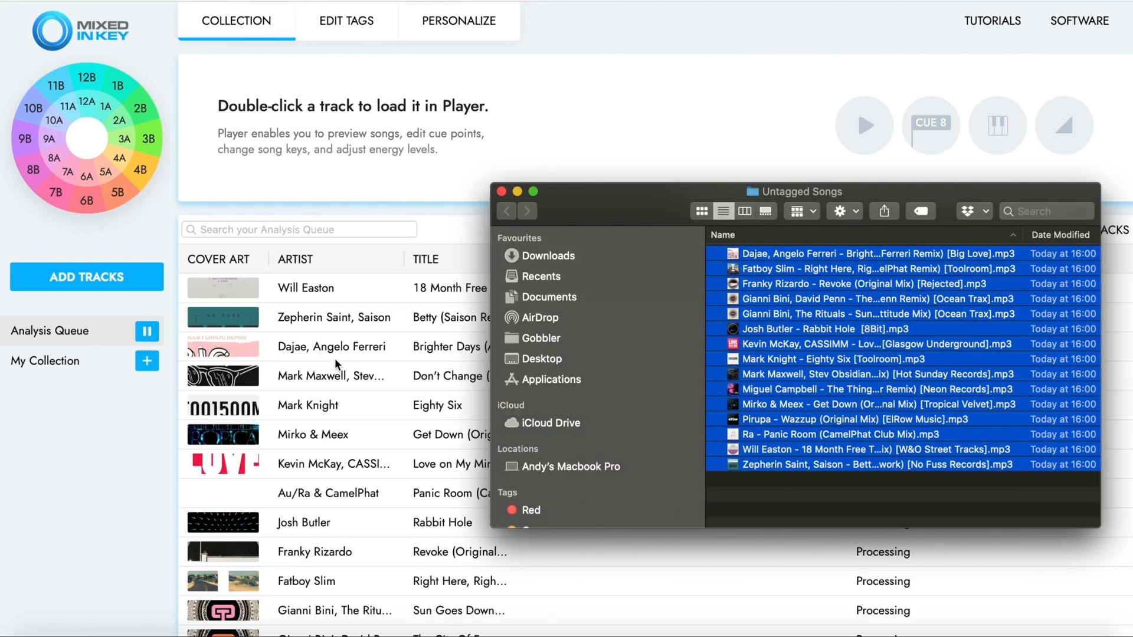
click(499, 191)
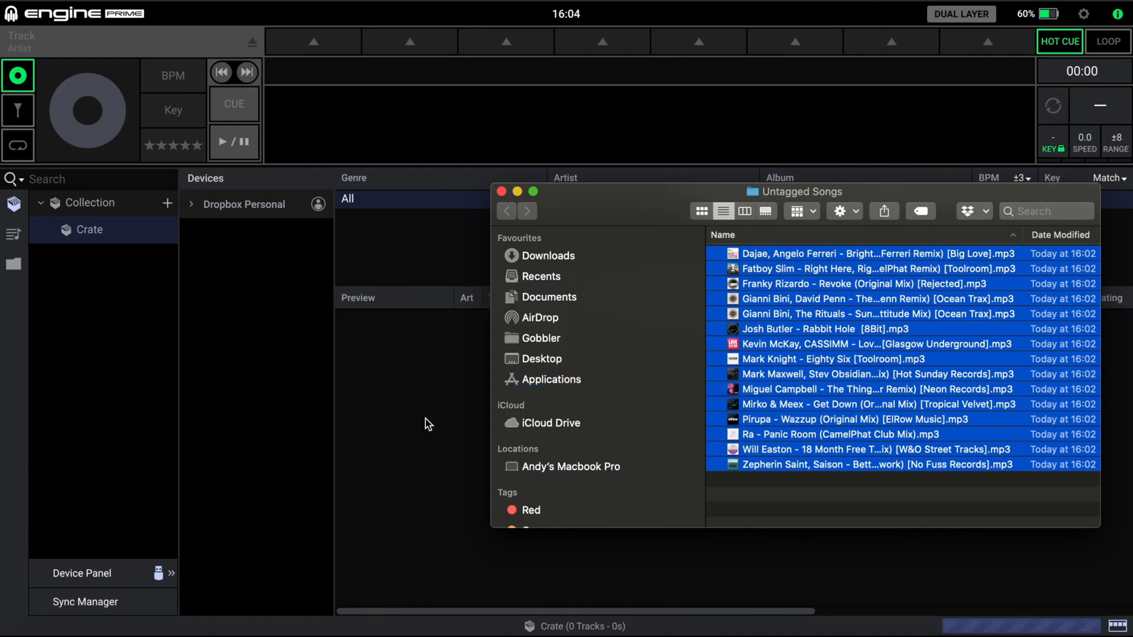
Step: Show the 15 imported tracks in the Engine Prime crate and bring up the column header menu
click(499, 192)
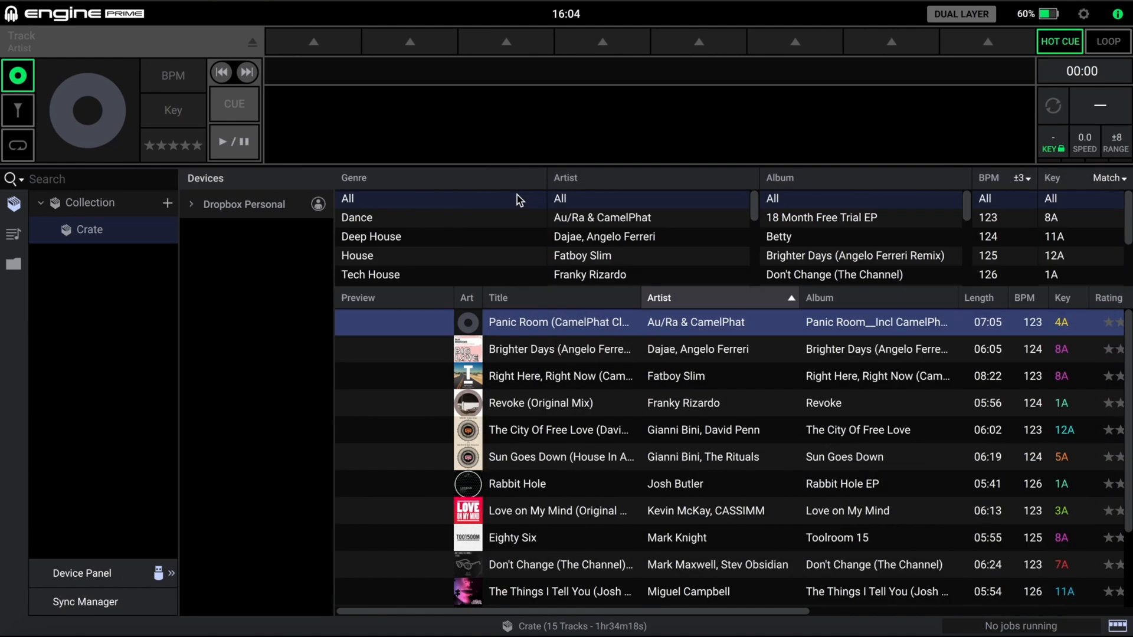
right_click(560, 376)
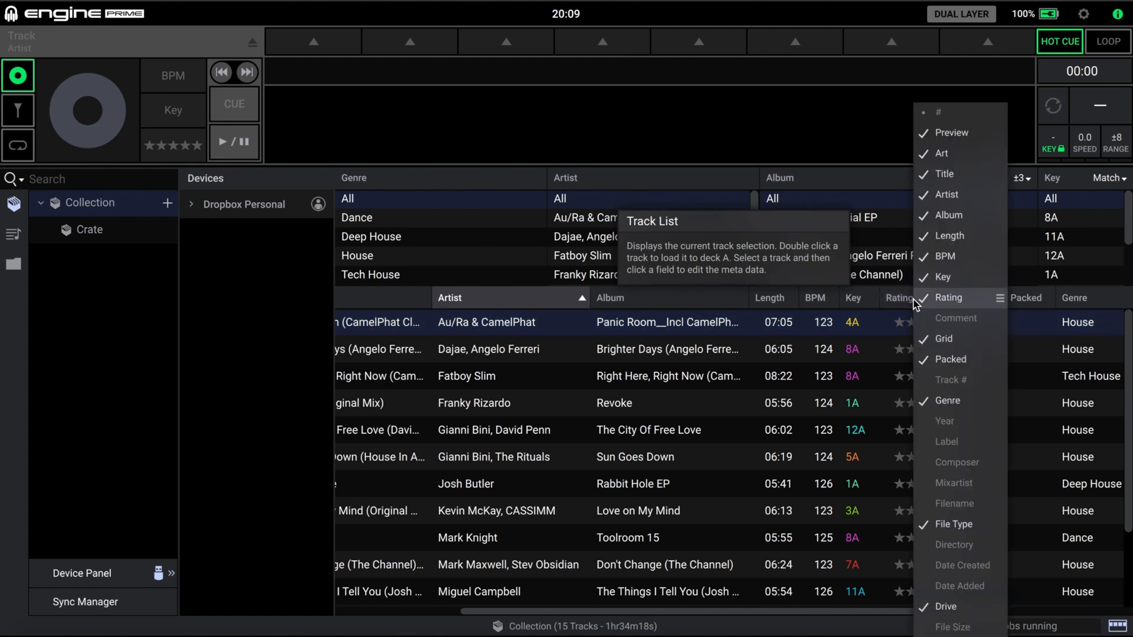
Step: Tick Comment in the column menu so each track's energy value is listed
click(955, 318)
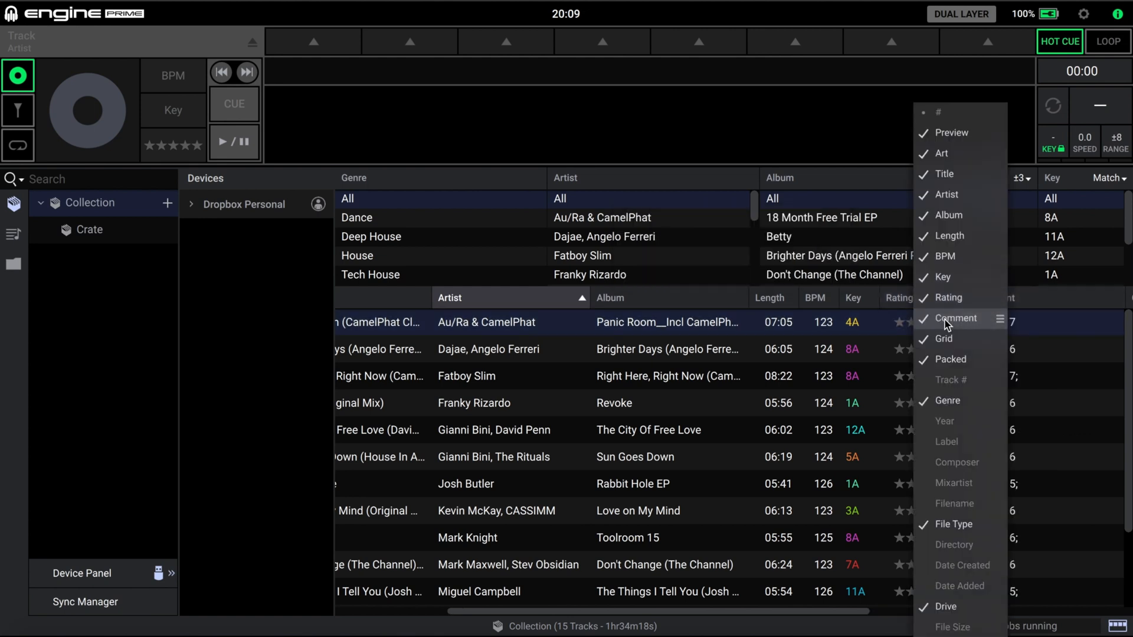